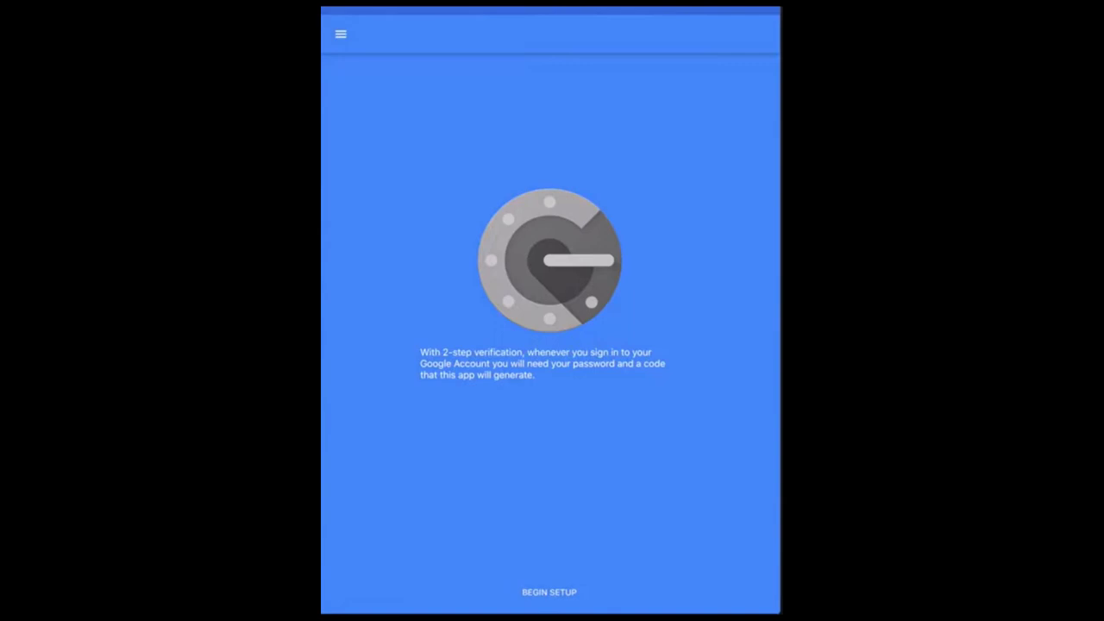
Begin setup on Google Authenticator's welcome screen
left_click(550, 592)
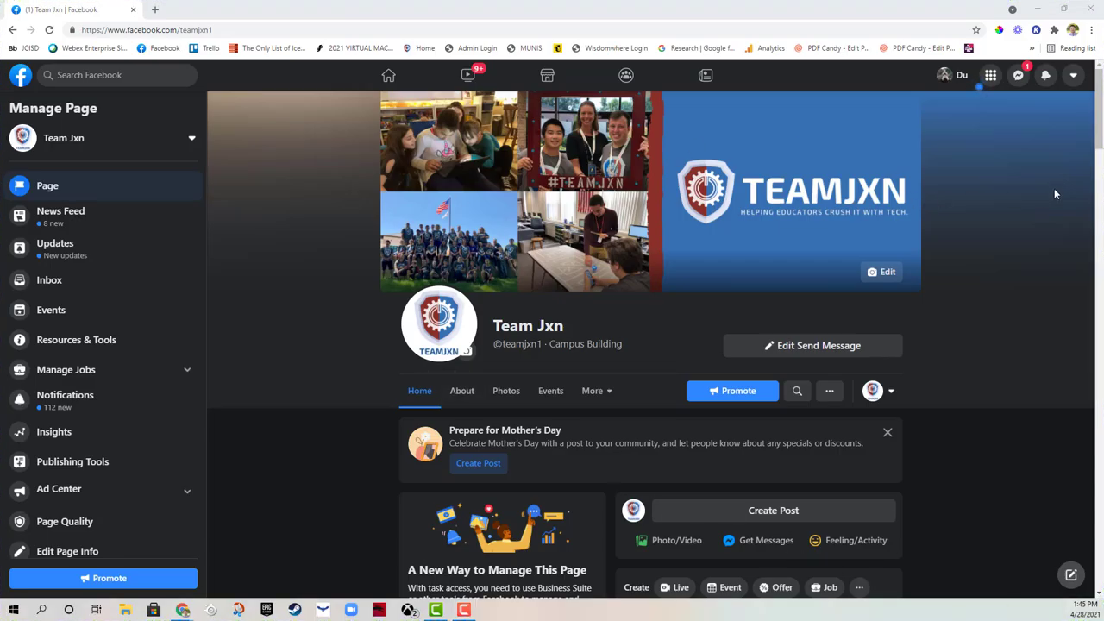
mouse_move(1003, 131)
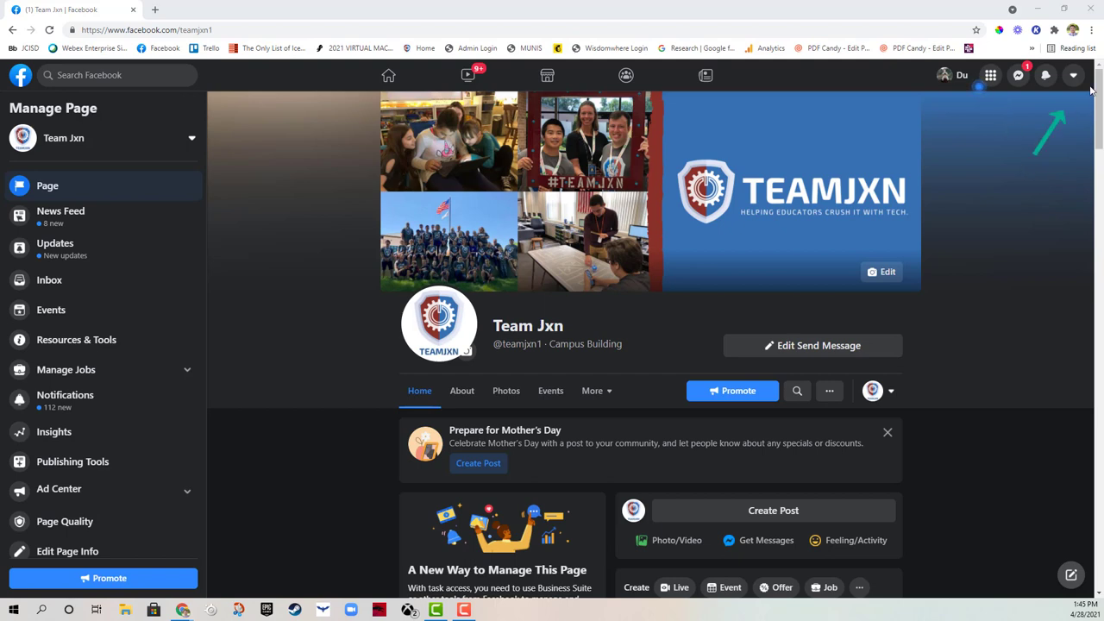
Go to Settings through the account menu's Settings & Privacy submenu
left_click(1073, 75)
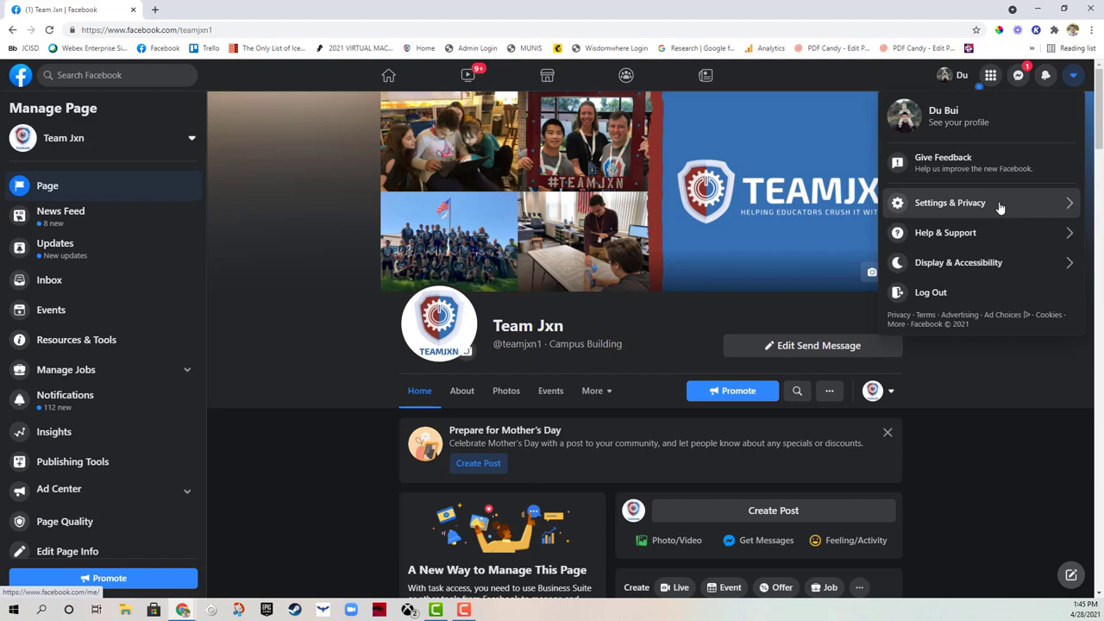
left_click(950, 202)
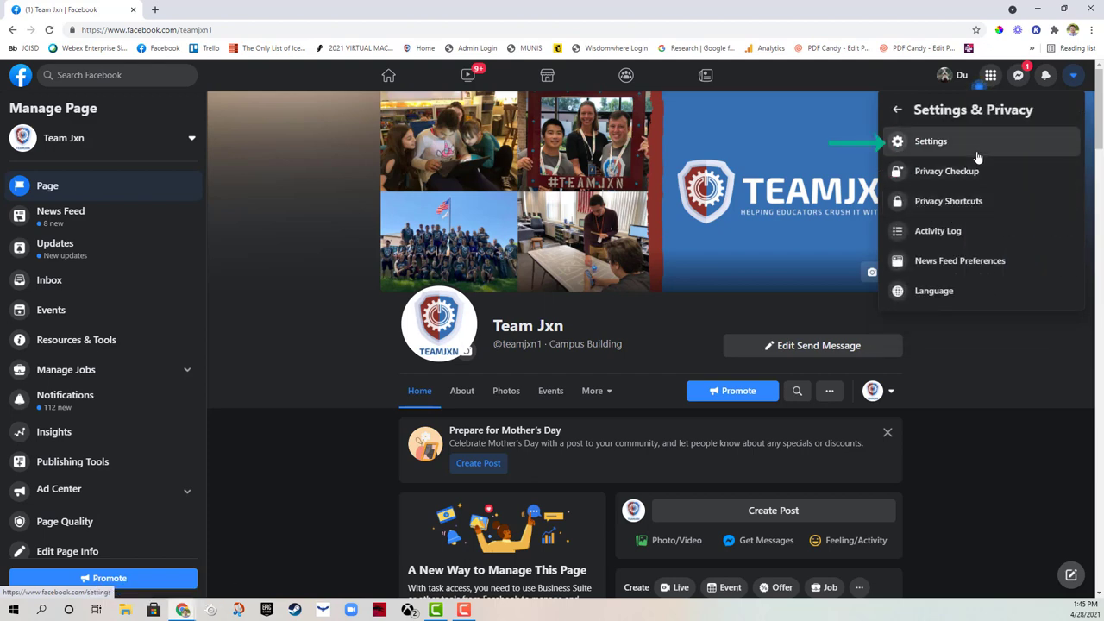
left_click(931, 140)
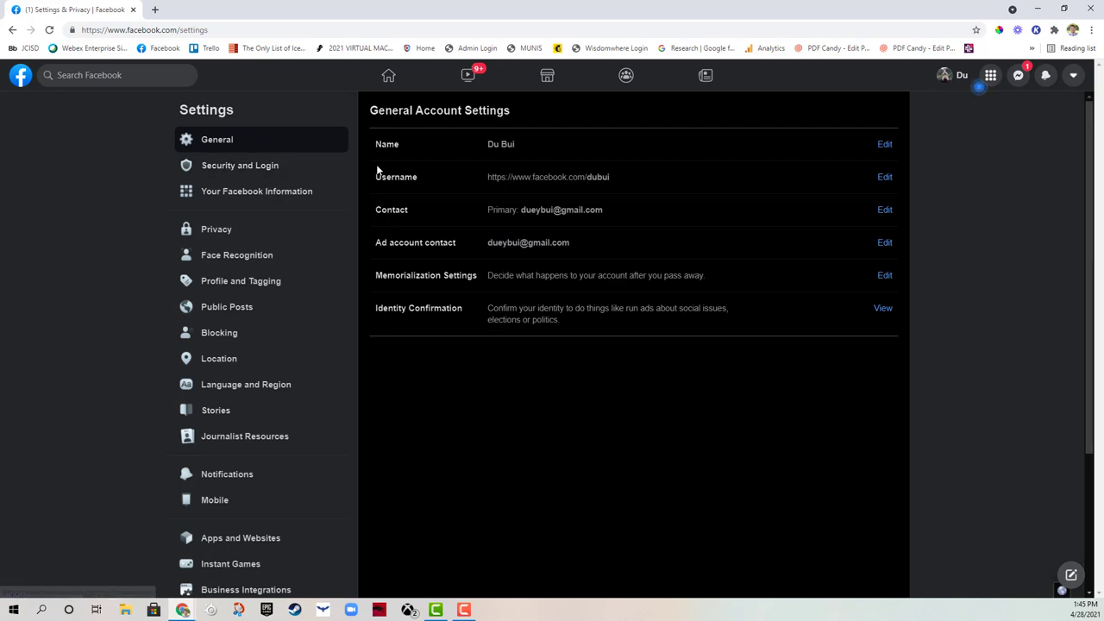
Edit 'Use two-factor authentication' under Security and Login
left_click(240, 164)
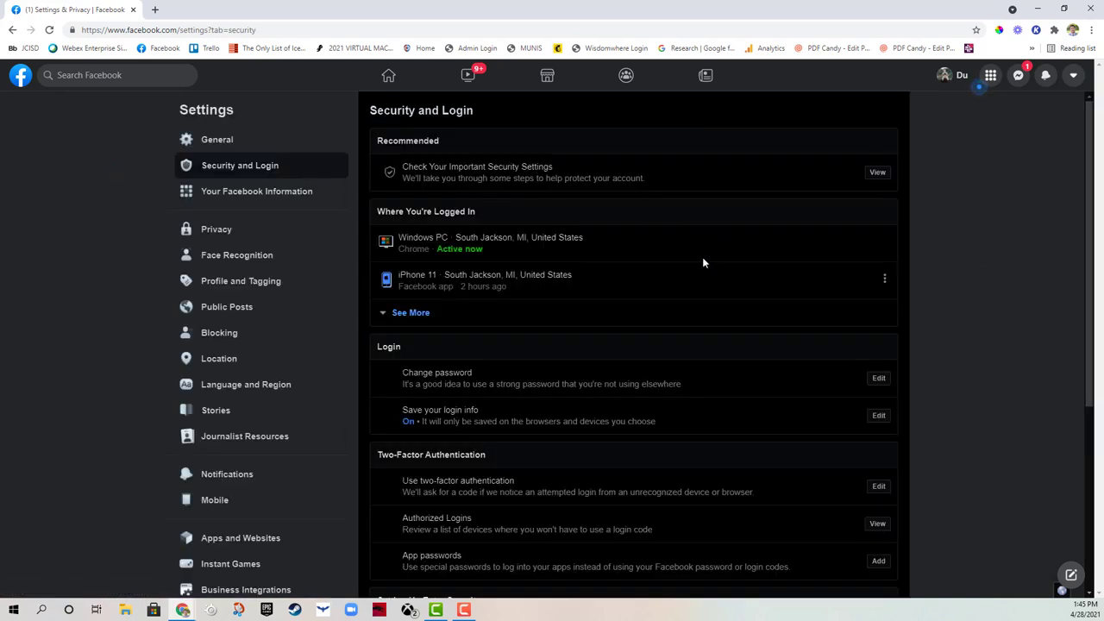
scroll("down", 3)
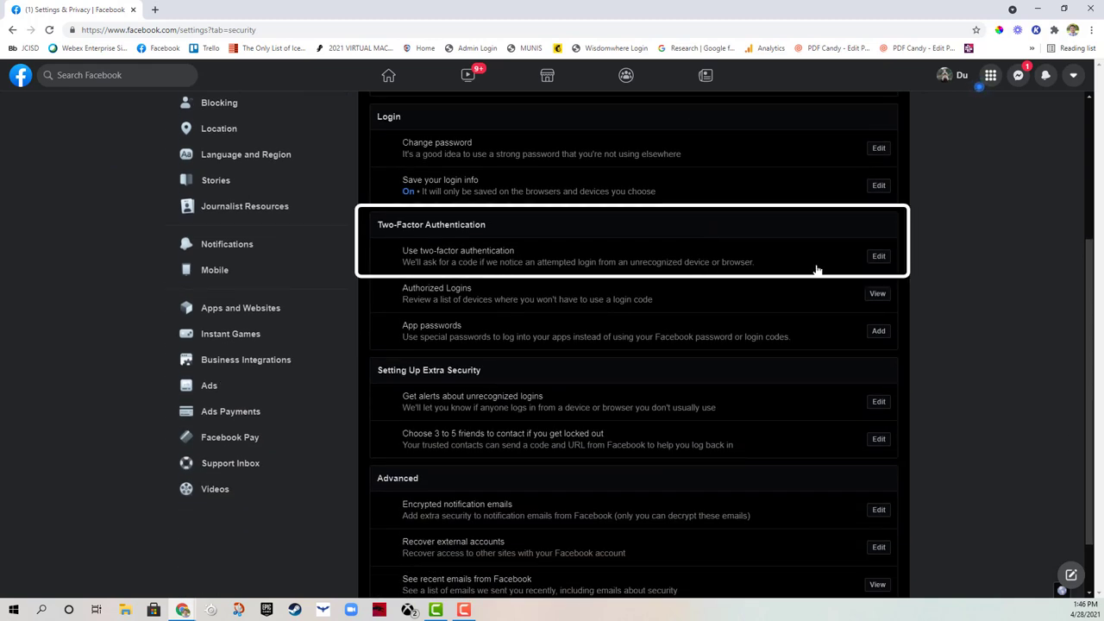
left_click(879, 256)
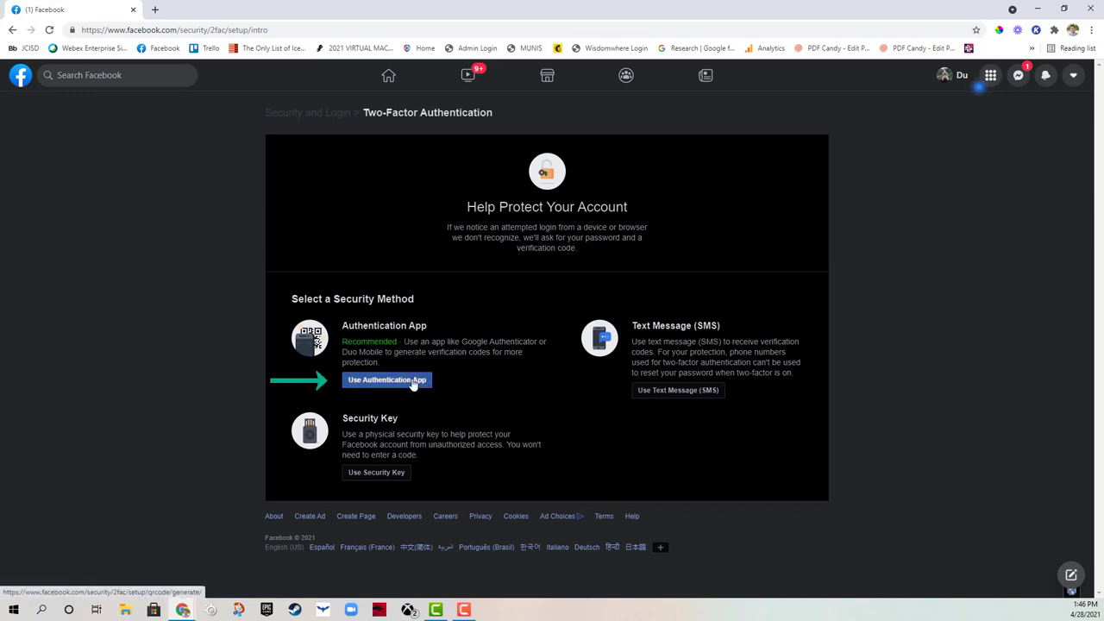
Pick Use Authentication App, scan its QR code with Google Authenticator, and continue
left_click(387, 379)
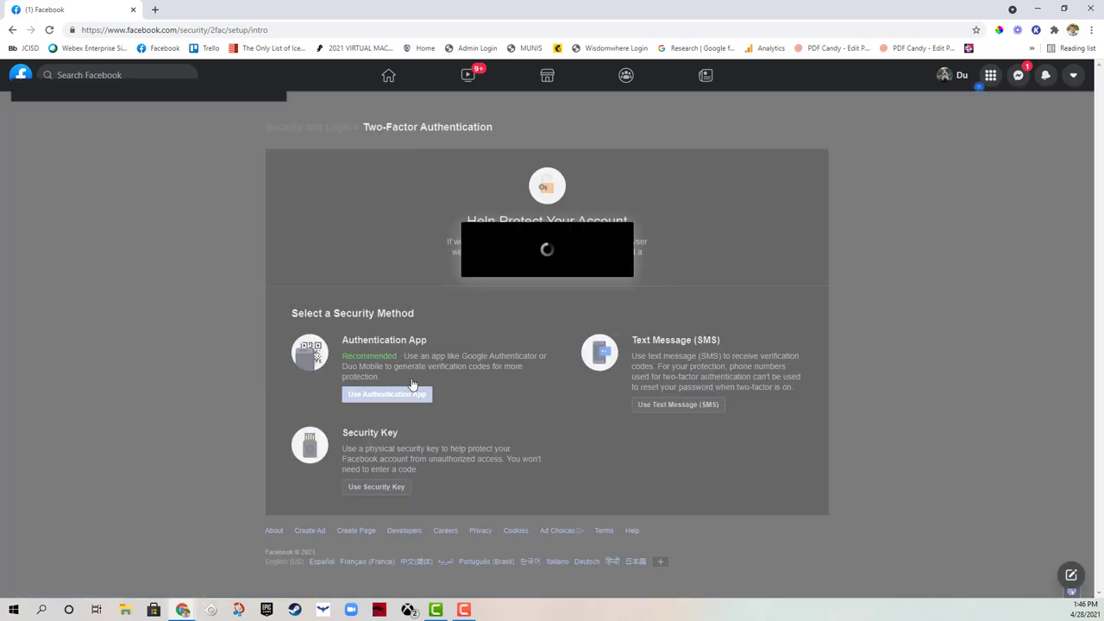
left_click(387, 394)
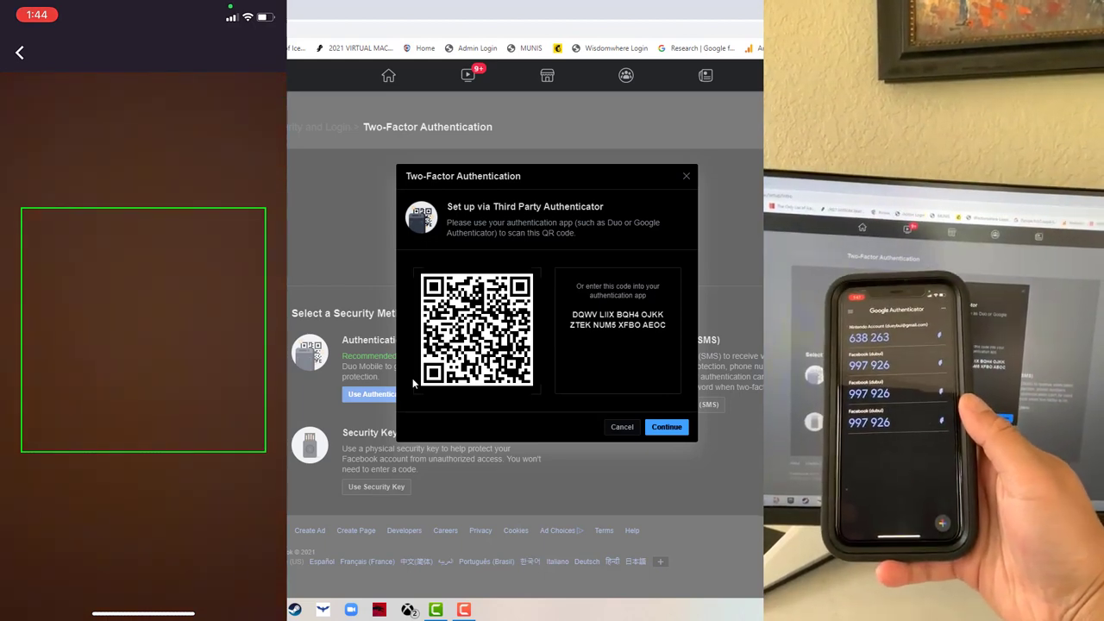
left_click(666, 426)
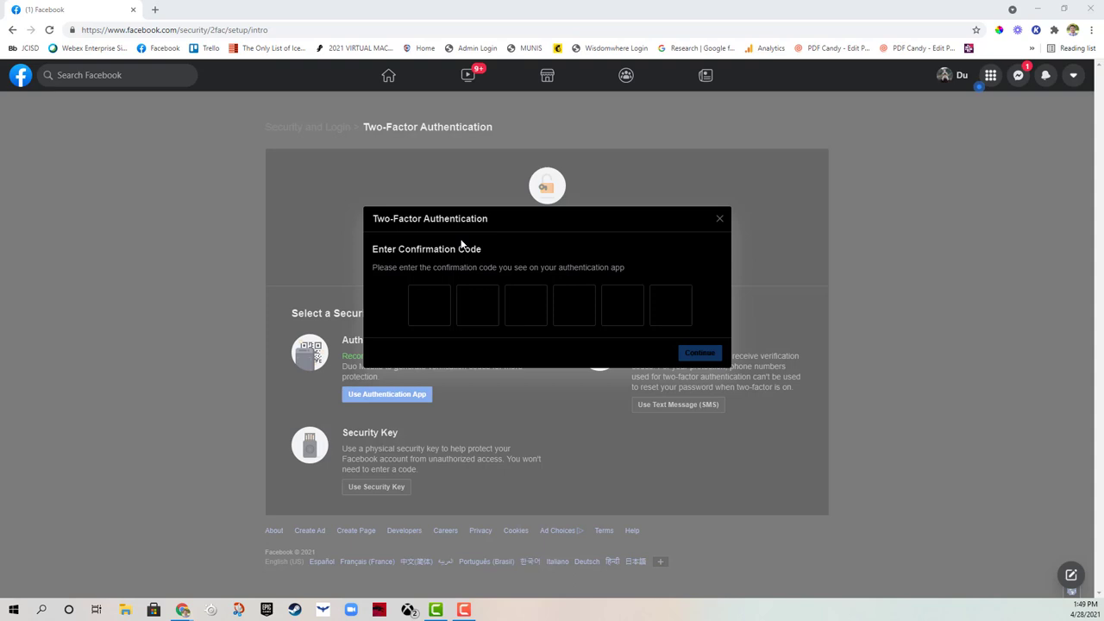
Enter Google Authenticator's six-digit code, submit it, and dismiss the confirmation
left_click(429, 305)
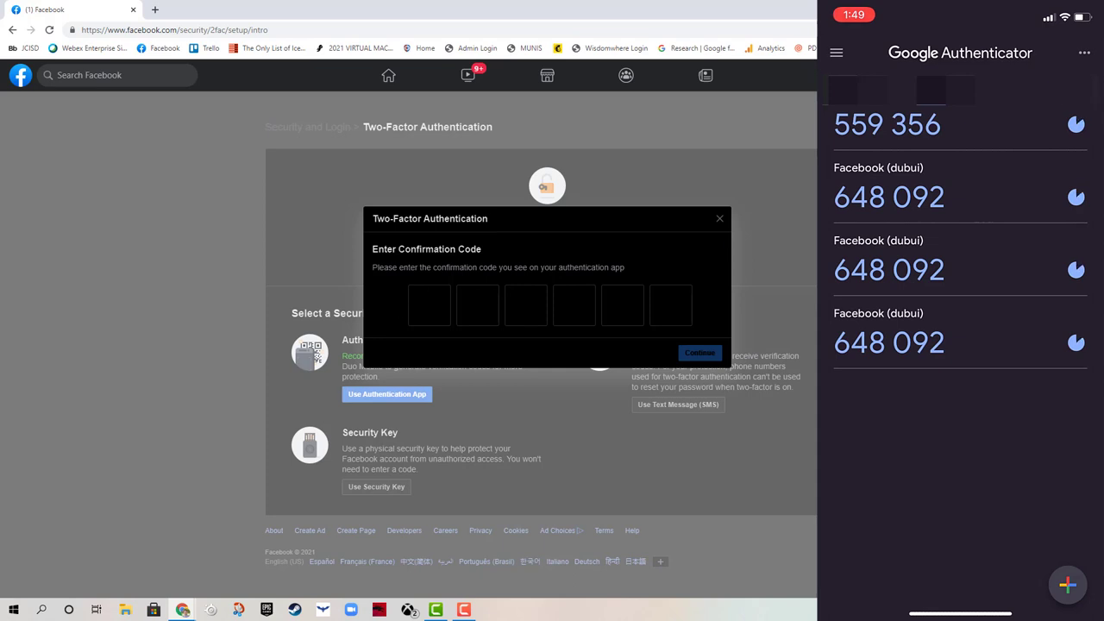
type("64")
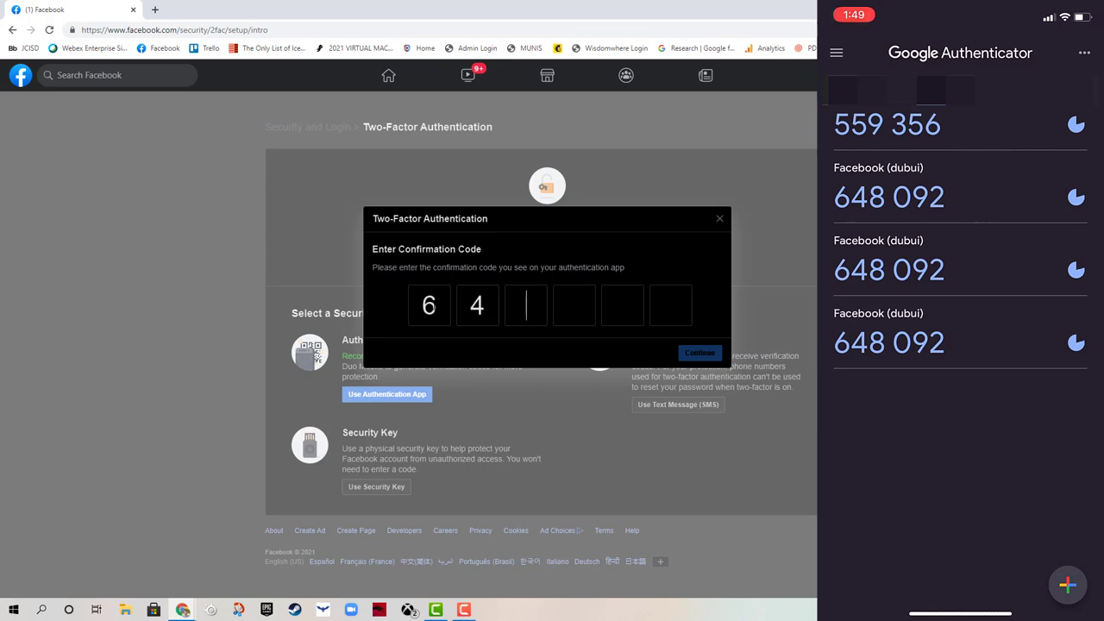
type("80")
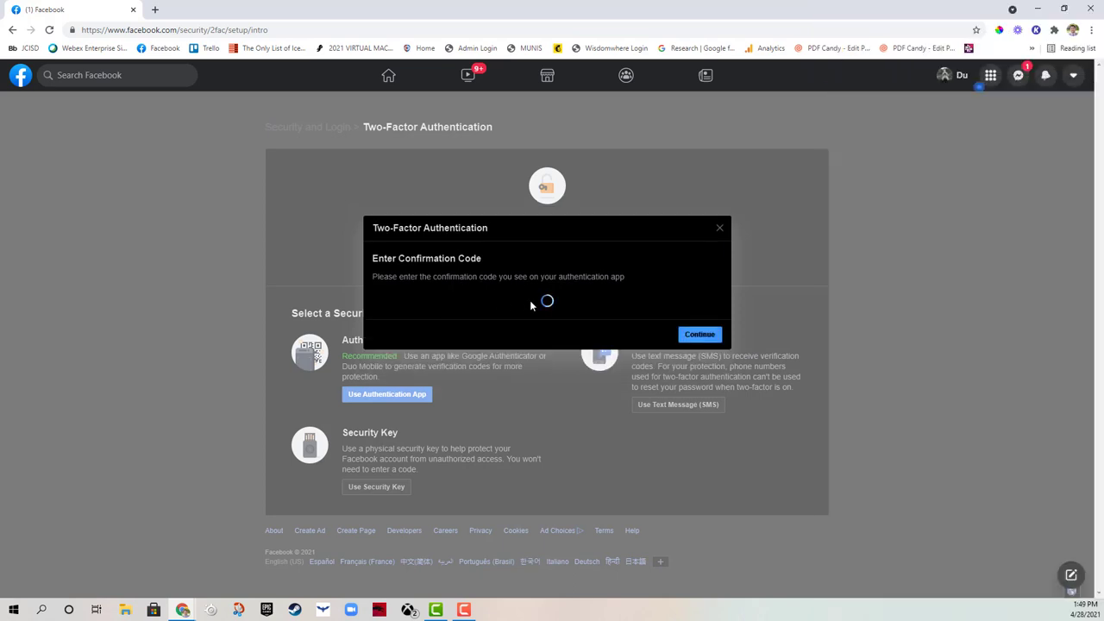
left_click(700, 335)
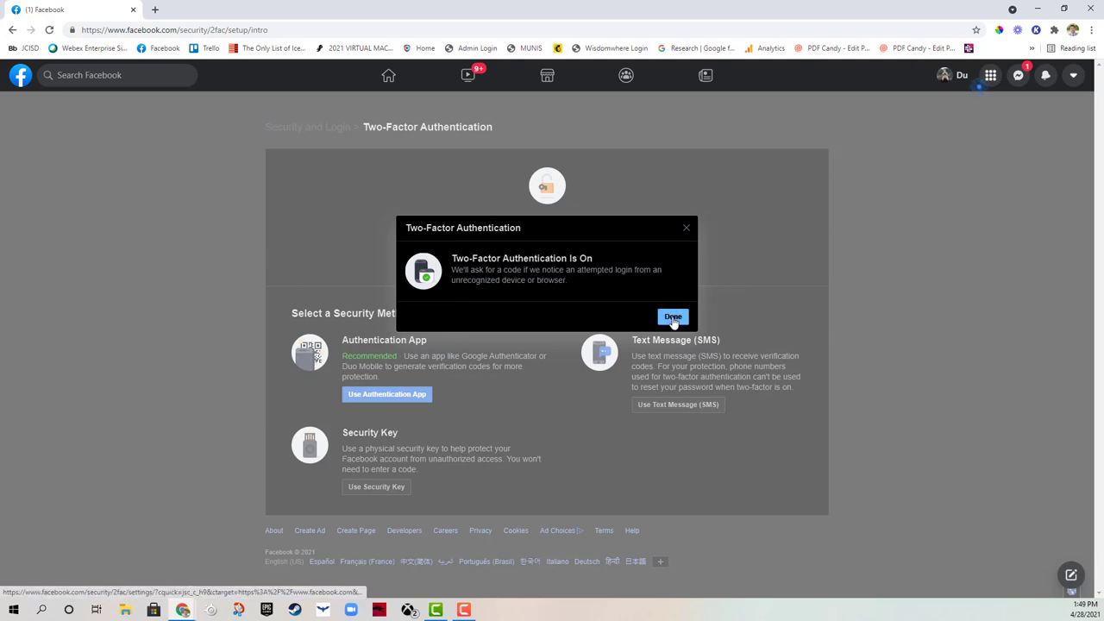
left_click(673, 318)
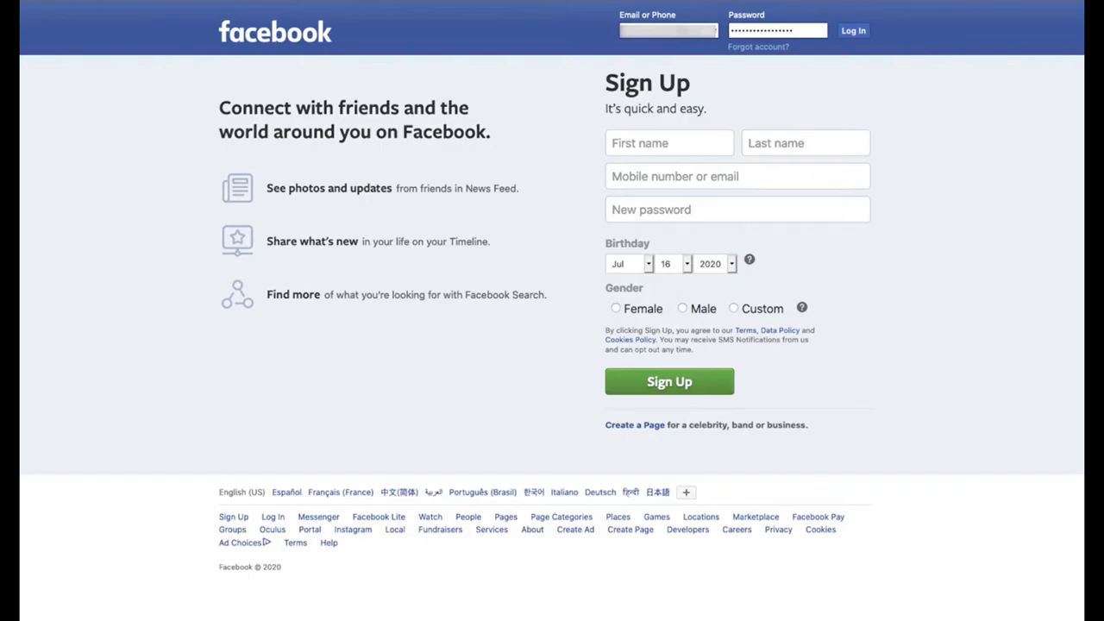
Log in with saved credentials to reach the 6-digit login code prompt
left_click(853, 30)
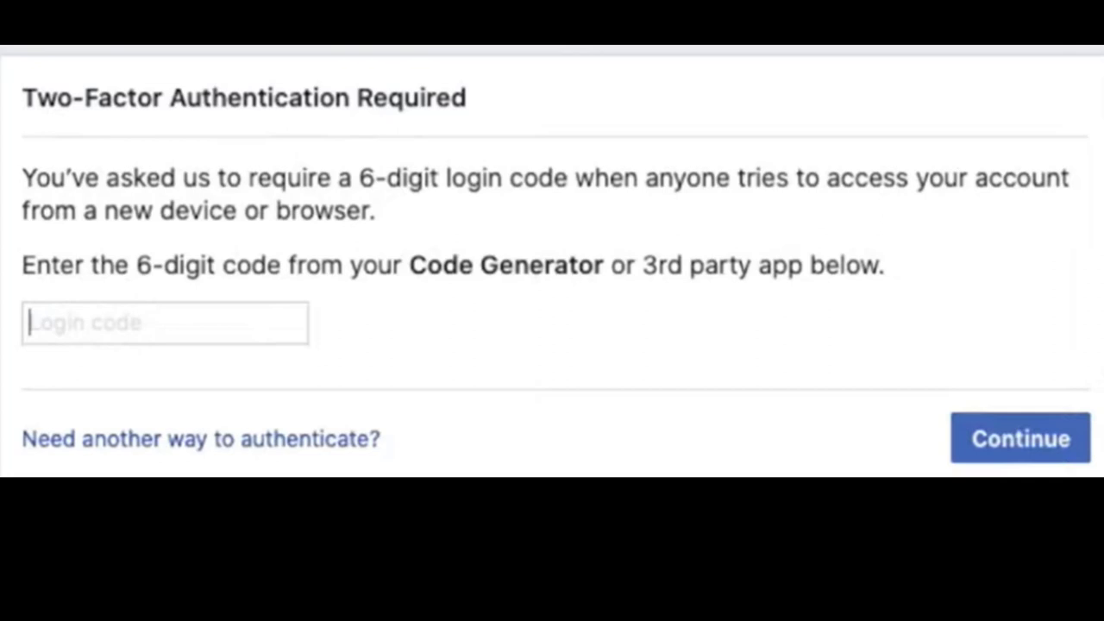
left_click(1020, 438)
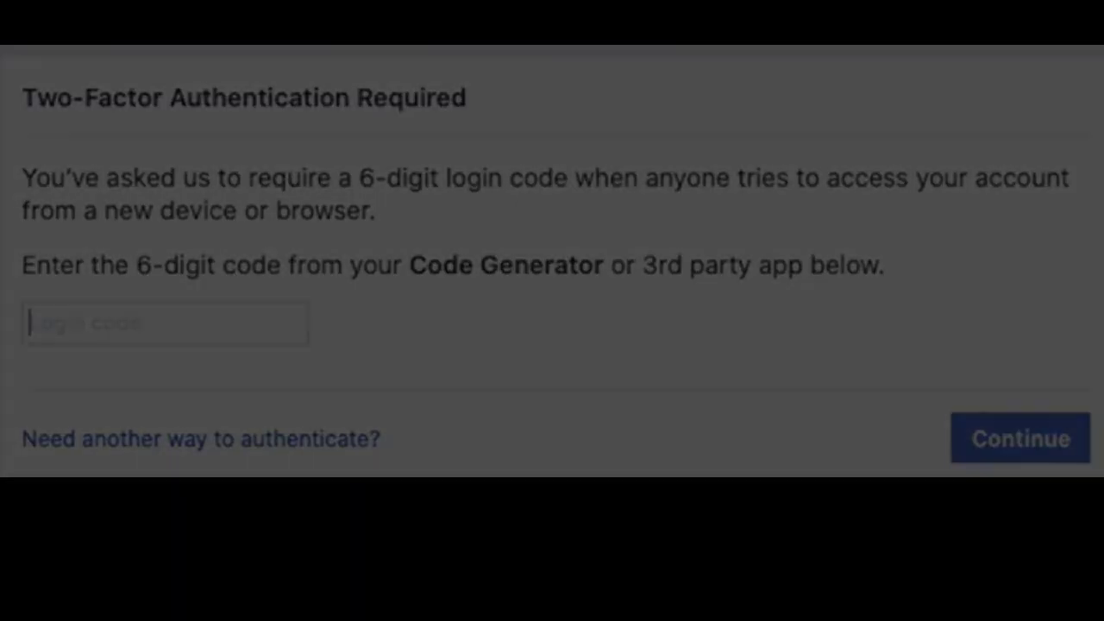